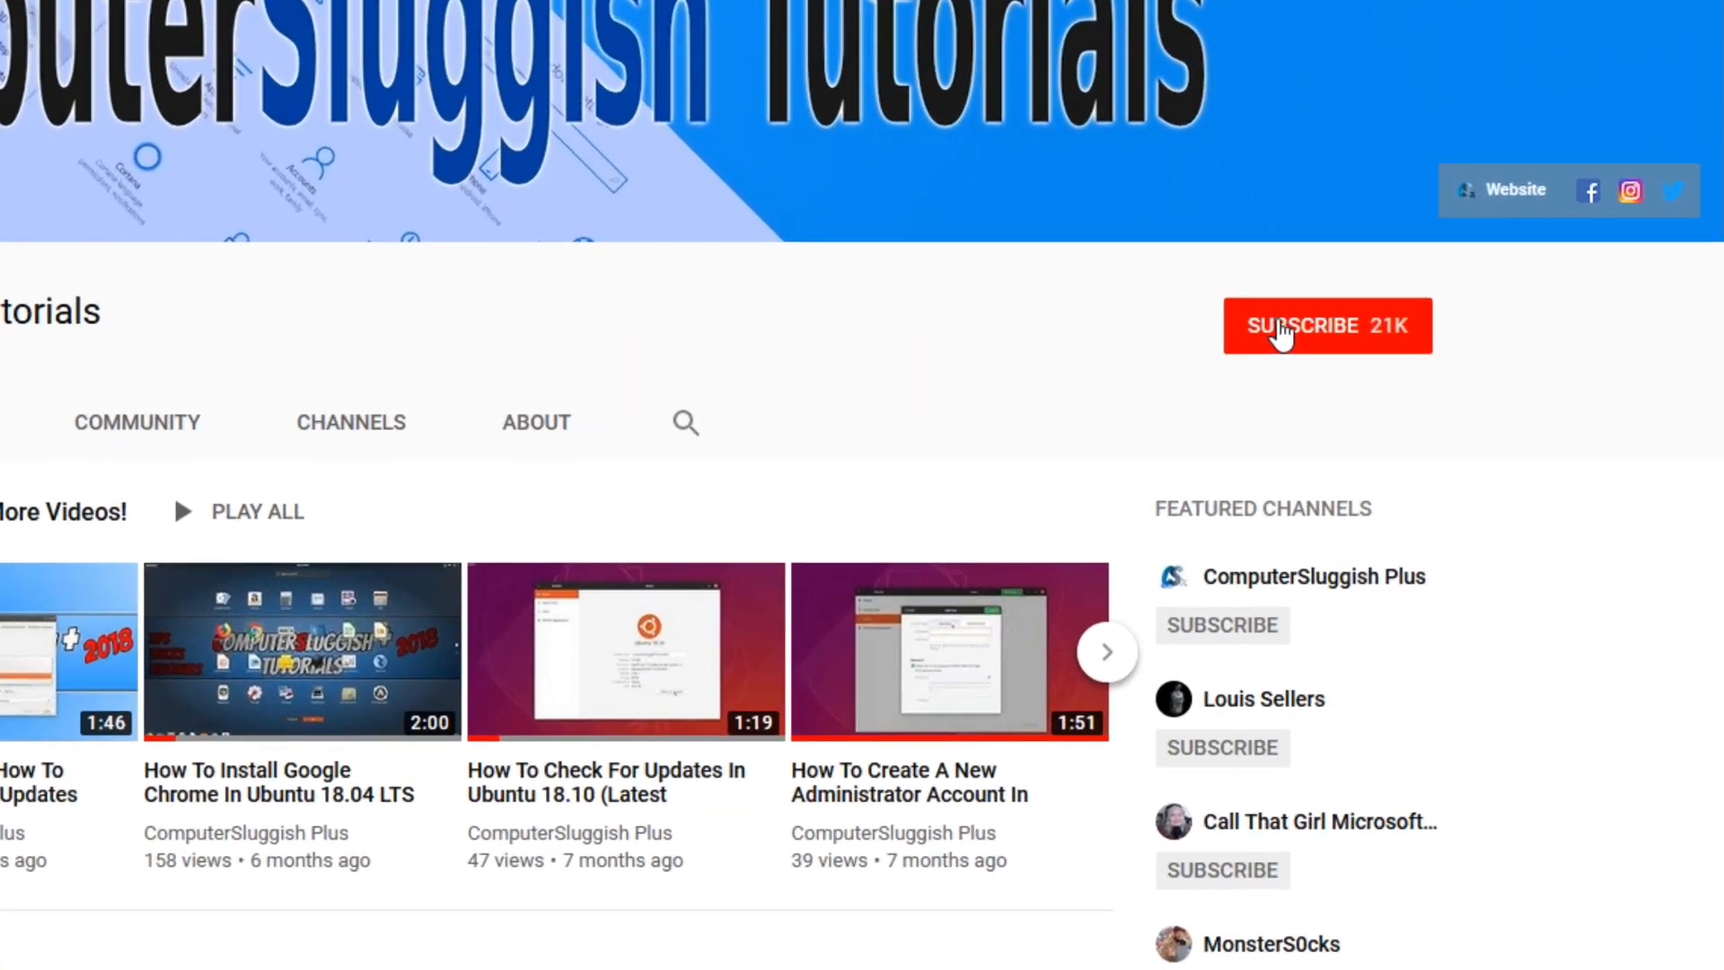
Step: Subscribe to the channel and scroll the ComputerSluggish forum down to the Microsoft Windows boards
{"action": "left_click", "coordinate": [1325, 325]}
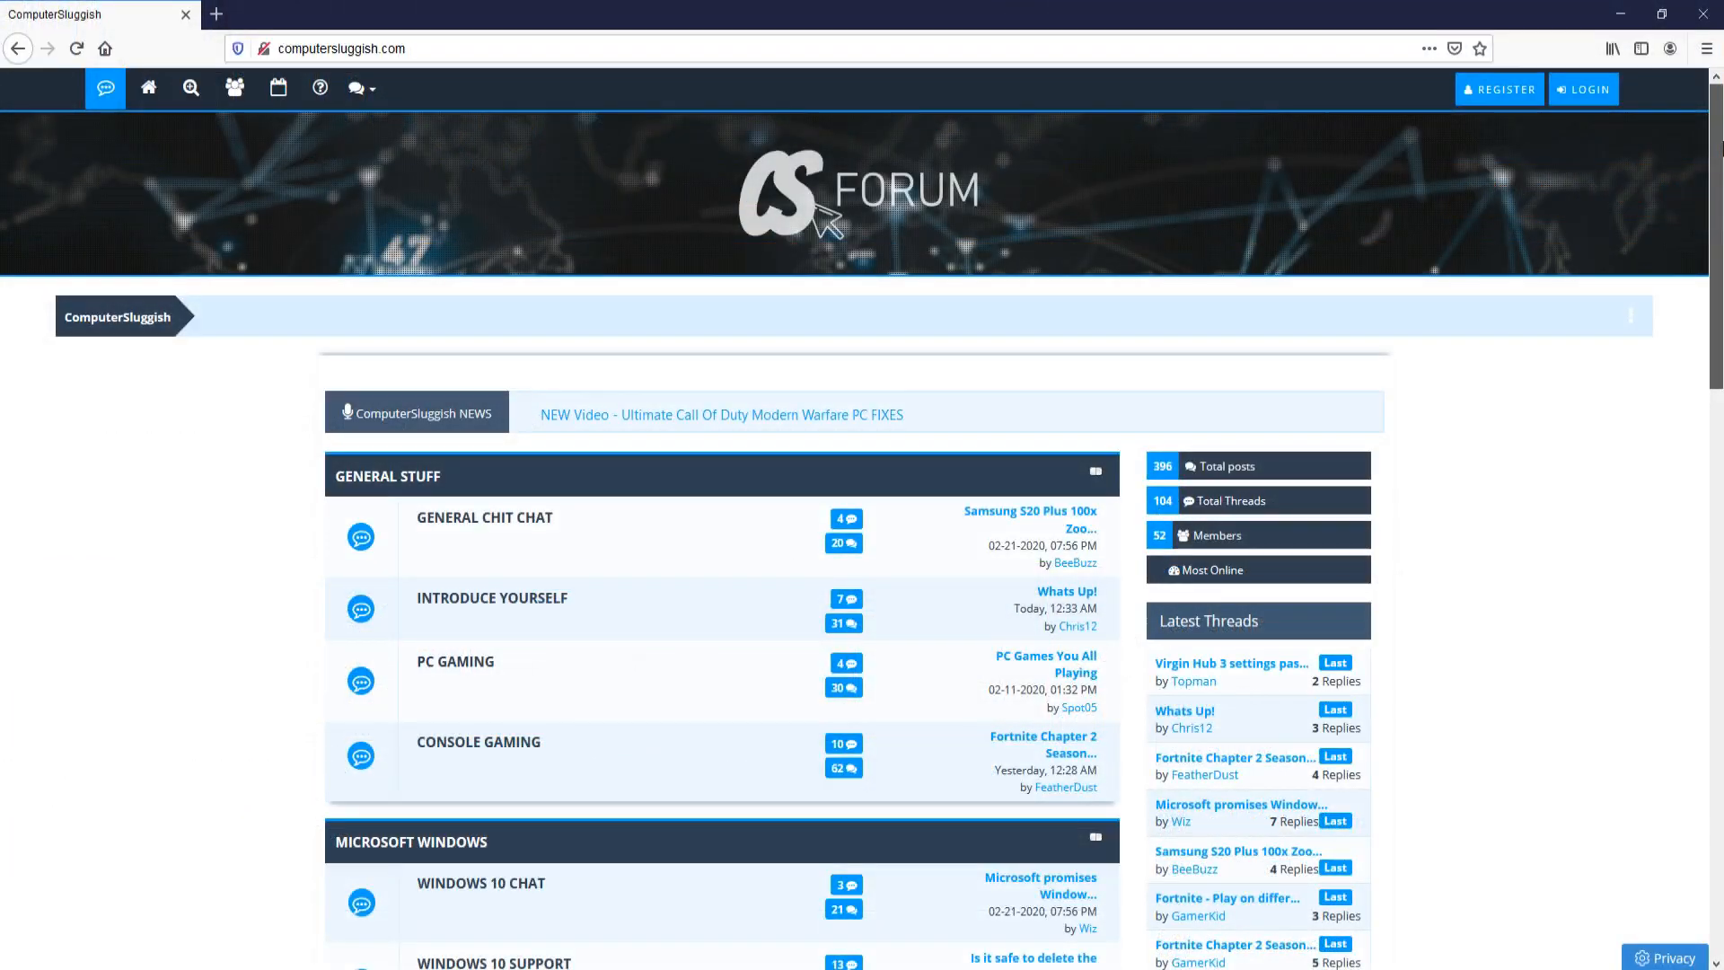
{"action": "scroll", "scroll_direction": "down", "scroll_amount": 3}
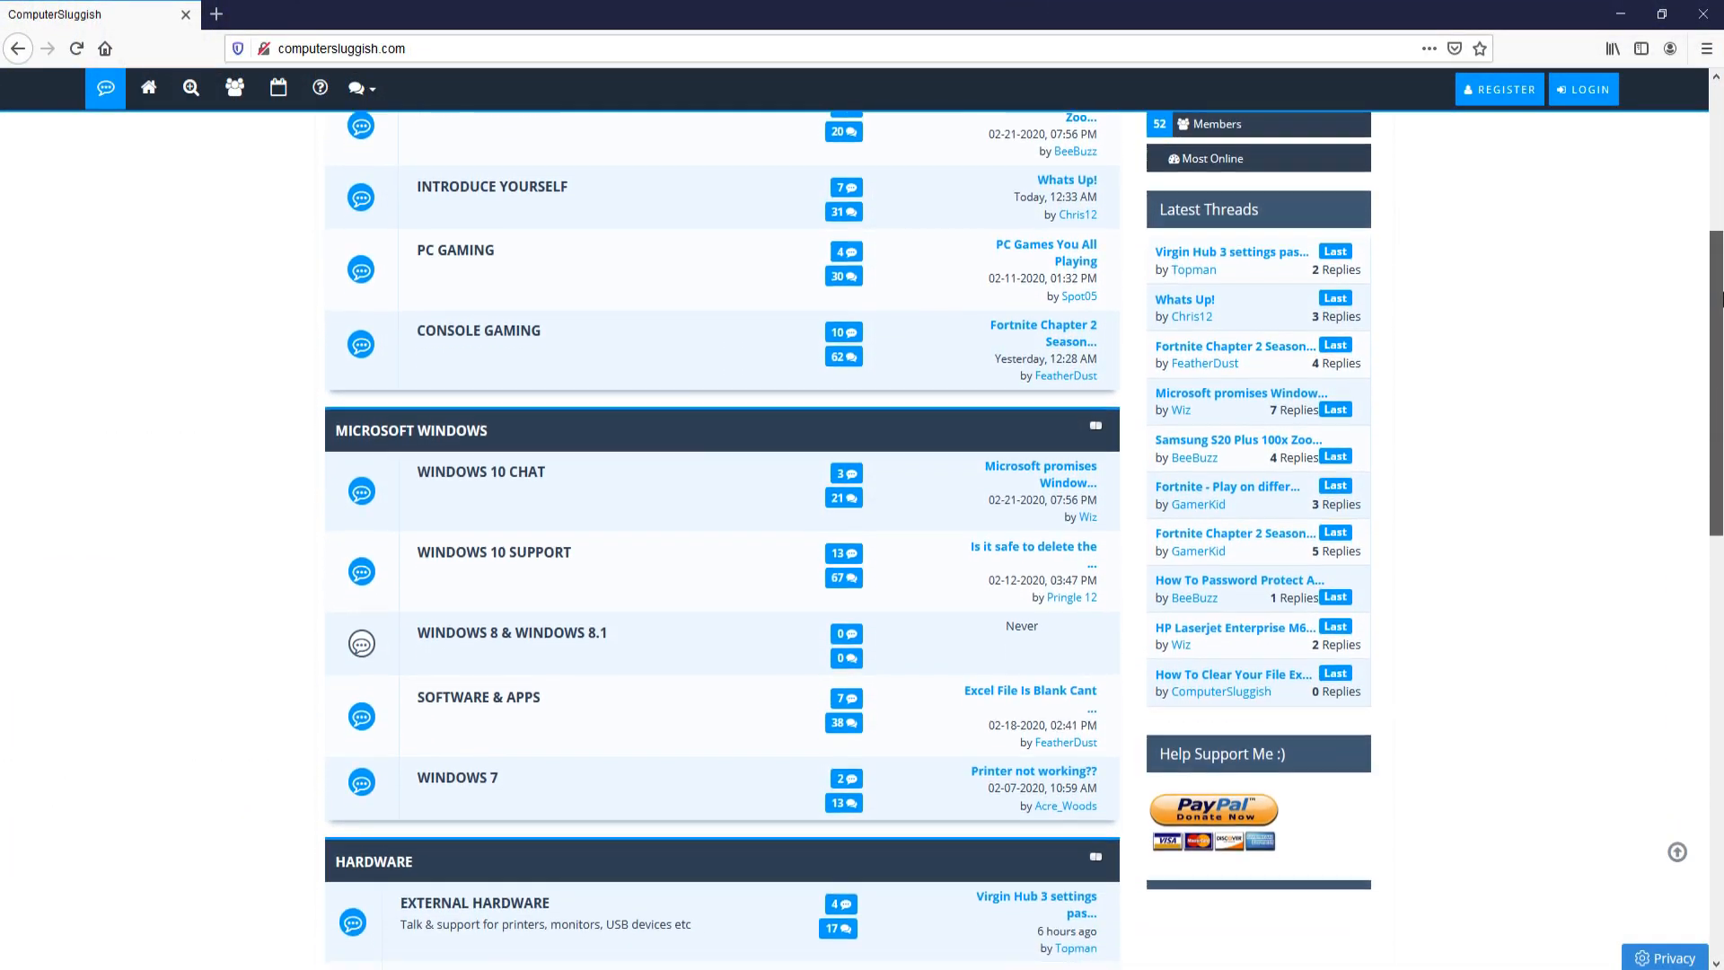
{"action": "scroll", "scroll_direction": "down", "scroll_amount": 3}
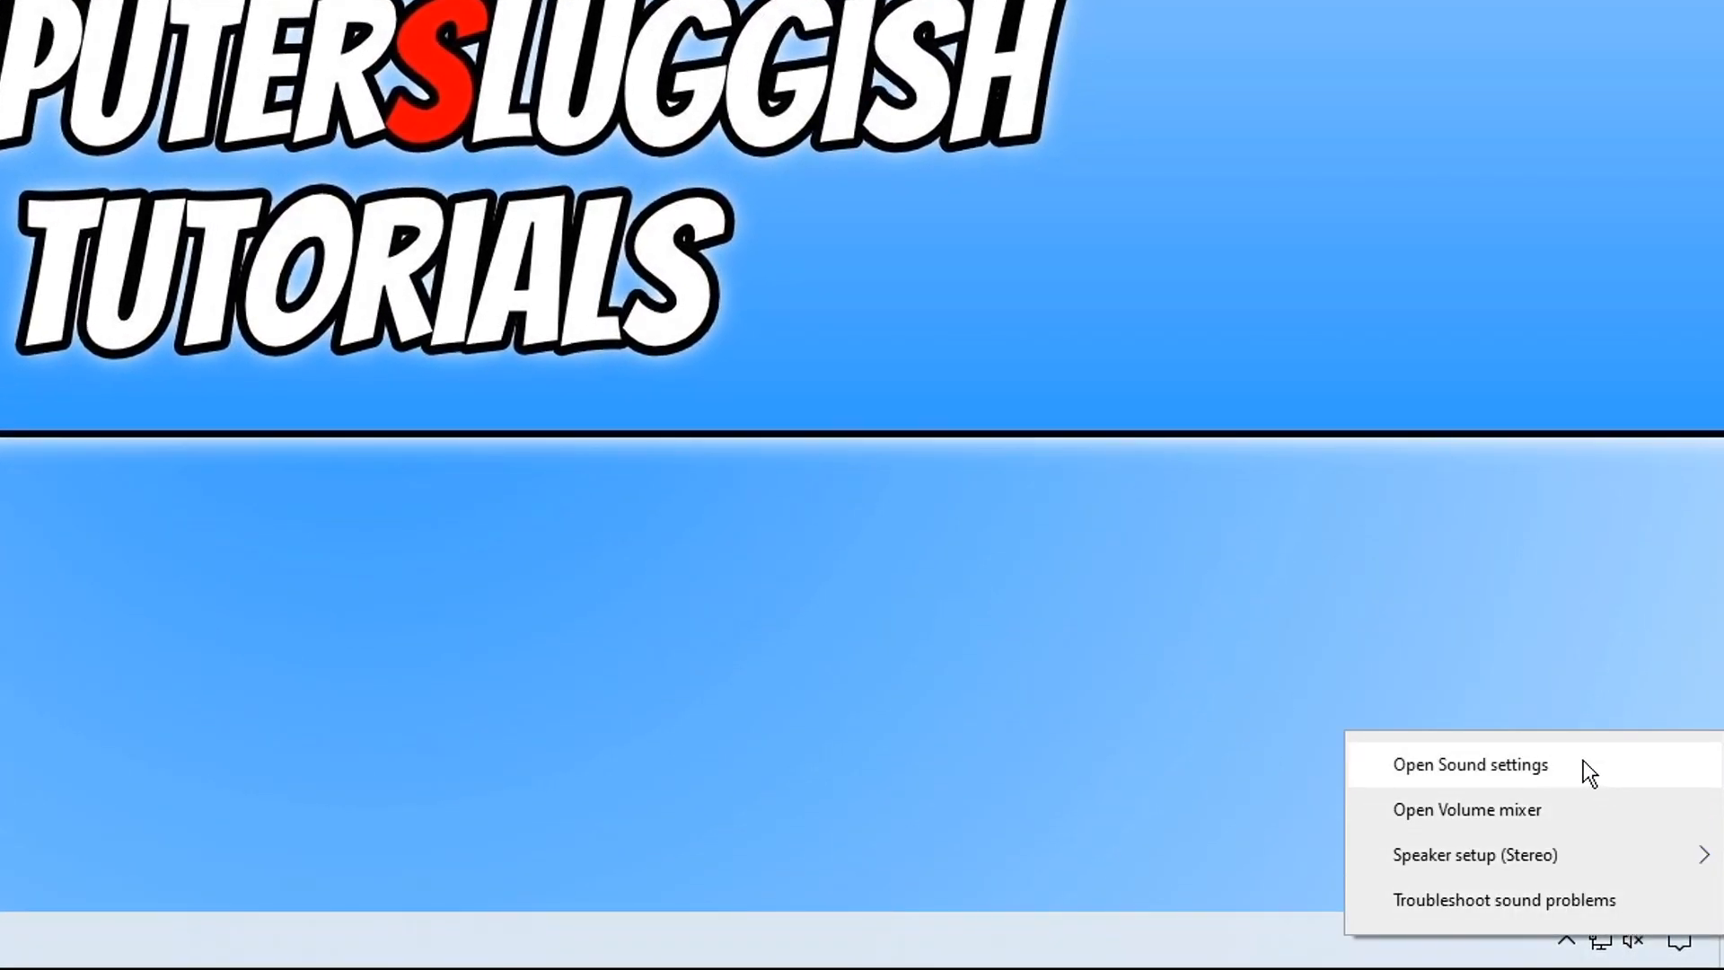
Step: Bring up the Sound settings page scrolled to the Input microphone section
{"action": "left_click", "coordinate": [1471, 765]}
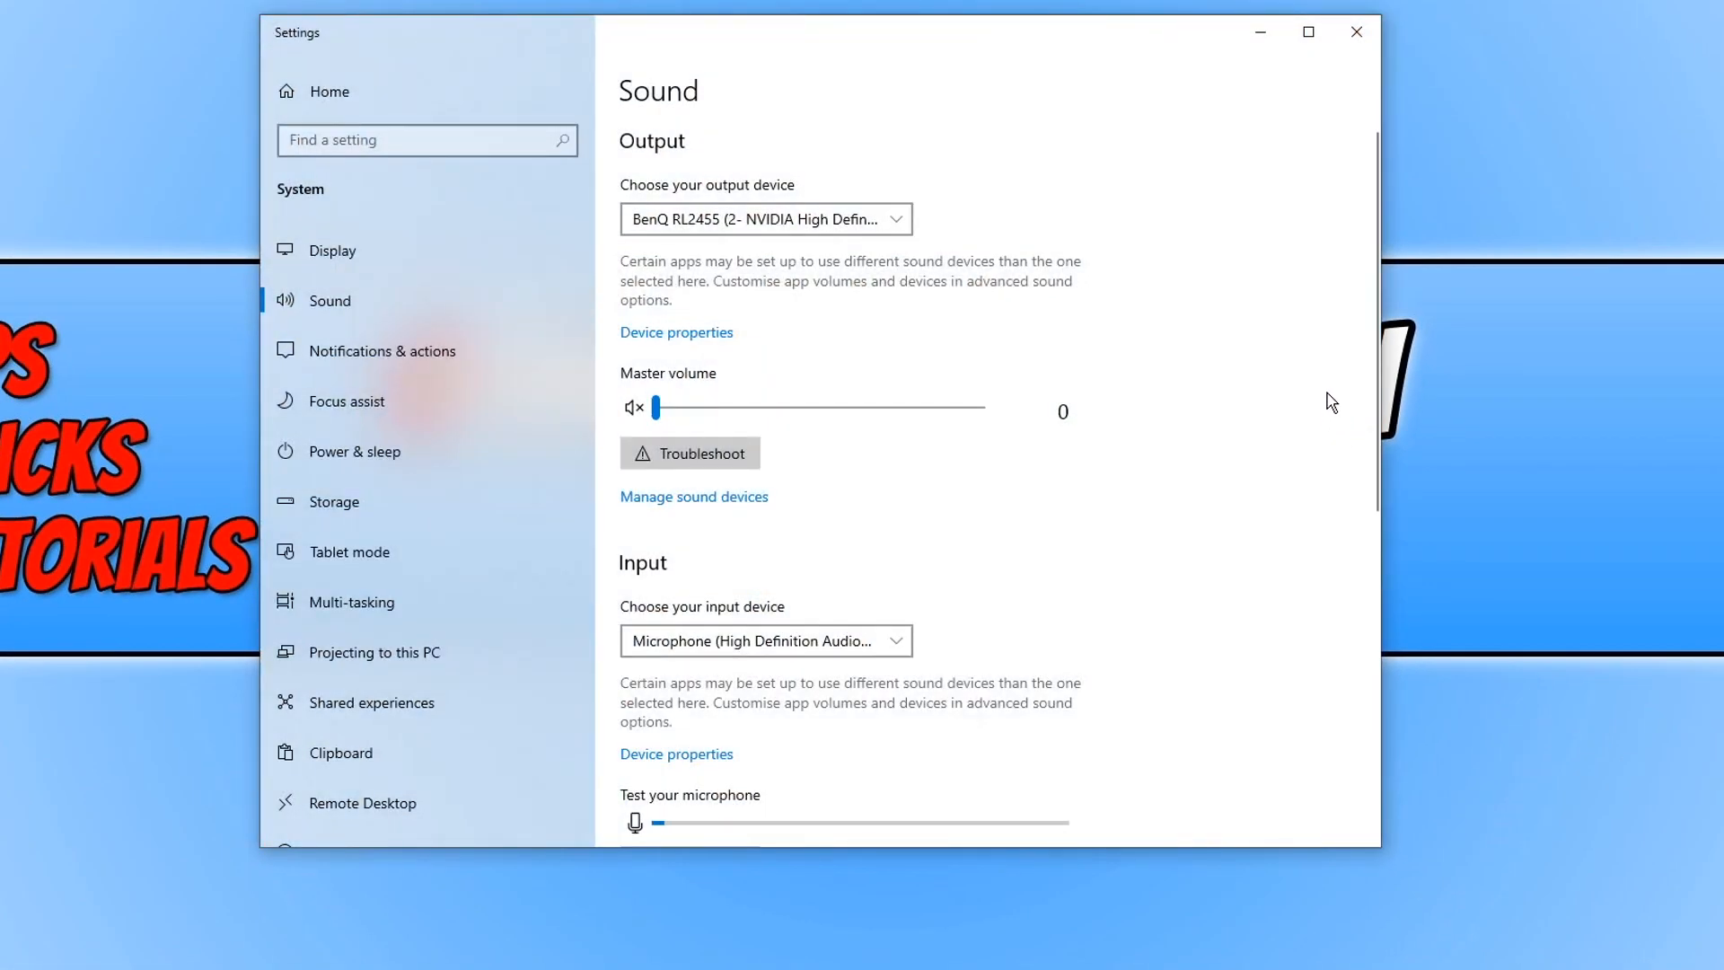
{"action": "scroll", "scroll_direction": "down", "scroll_amount": 3}
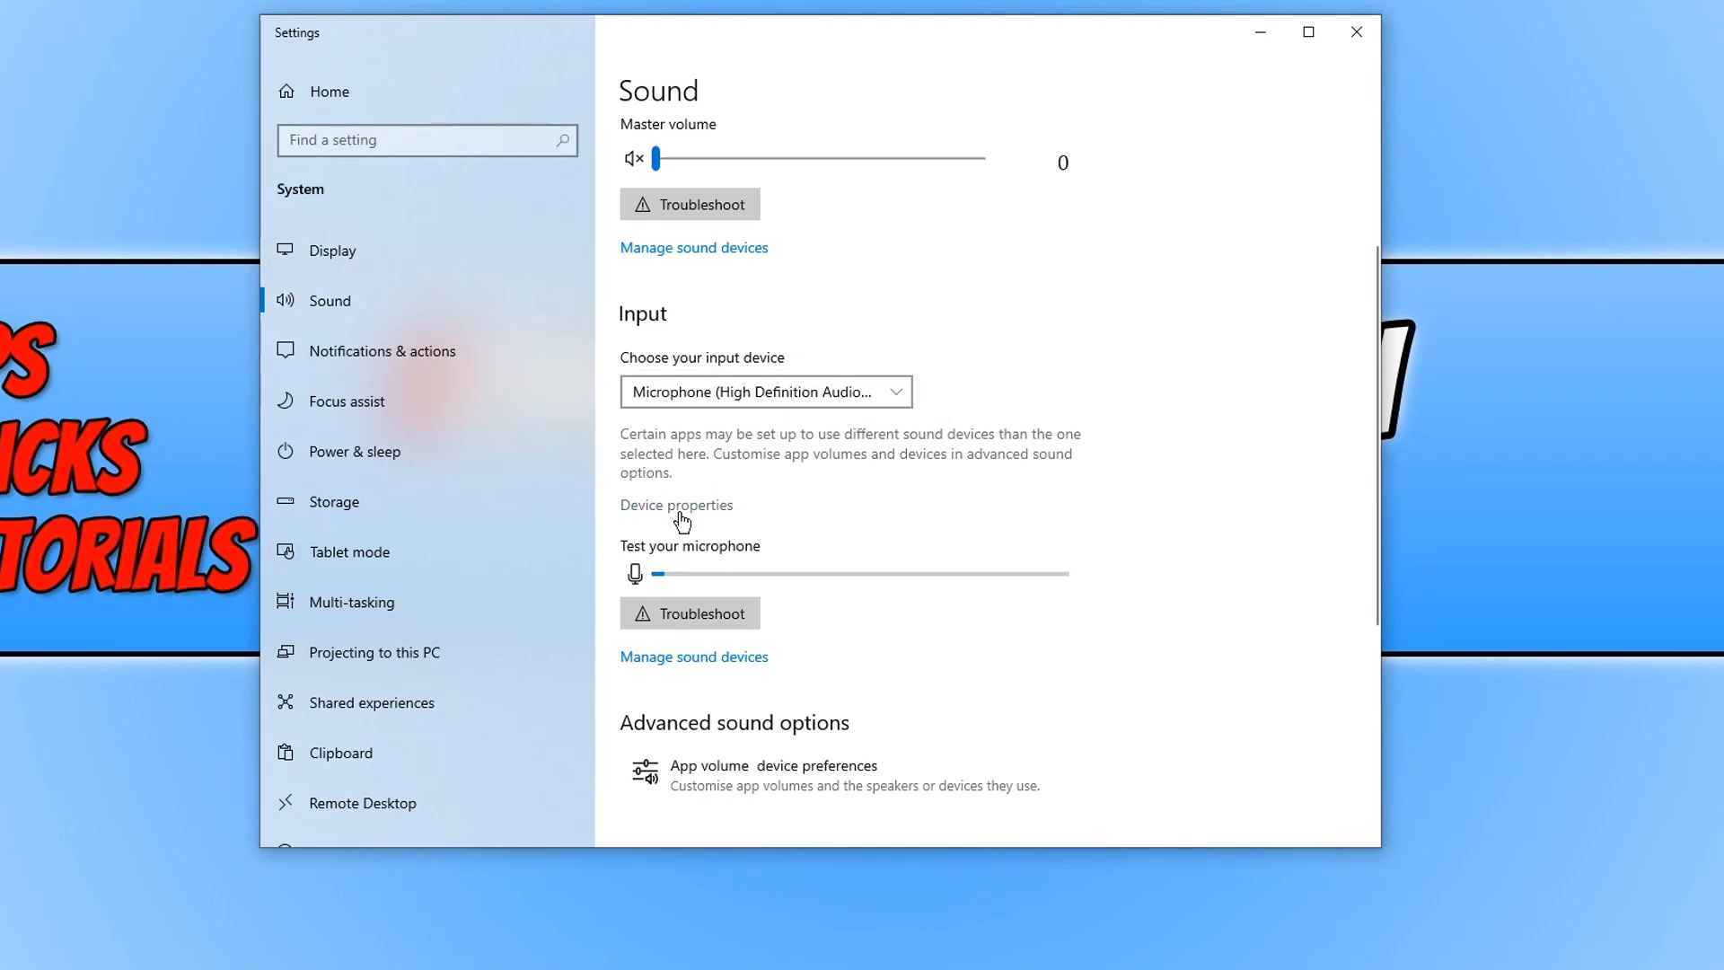
Step: Show the microphone's Levels controls with volume 100 and Microphone Boost 0.0 dB
{"action": "left_click", "coordinate": [677, 505]}
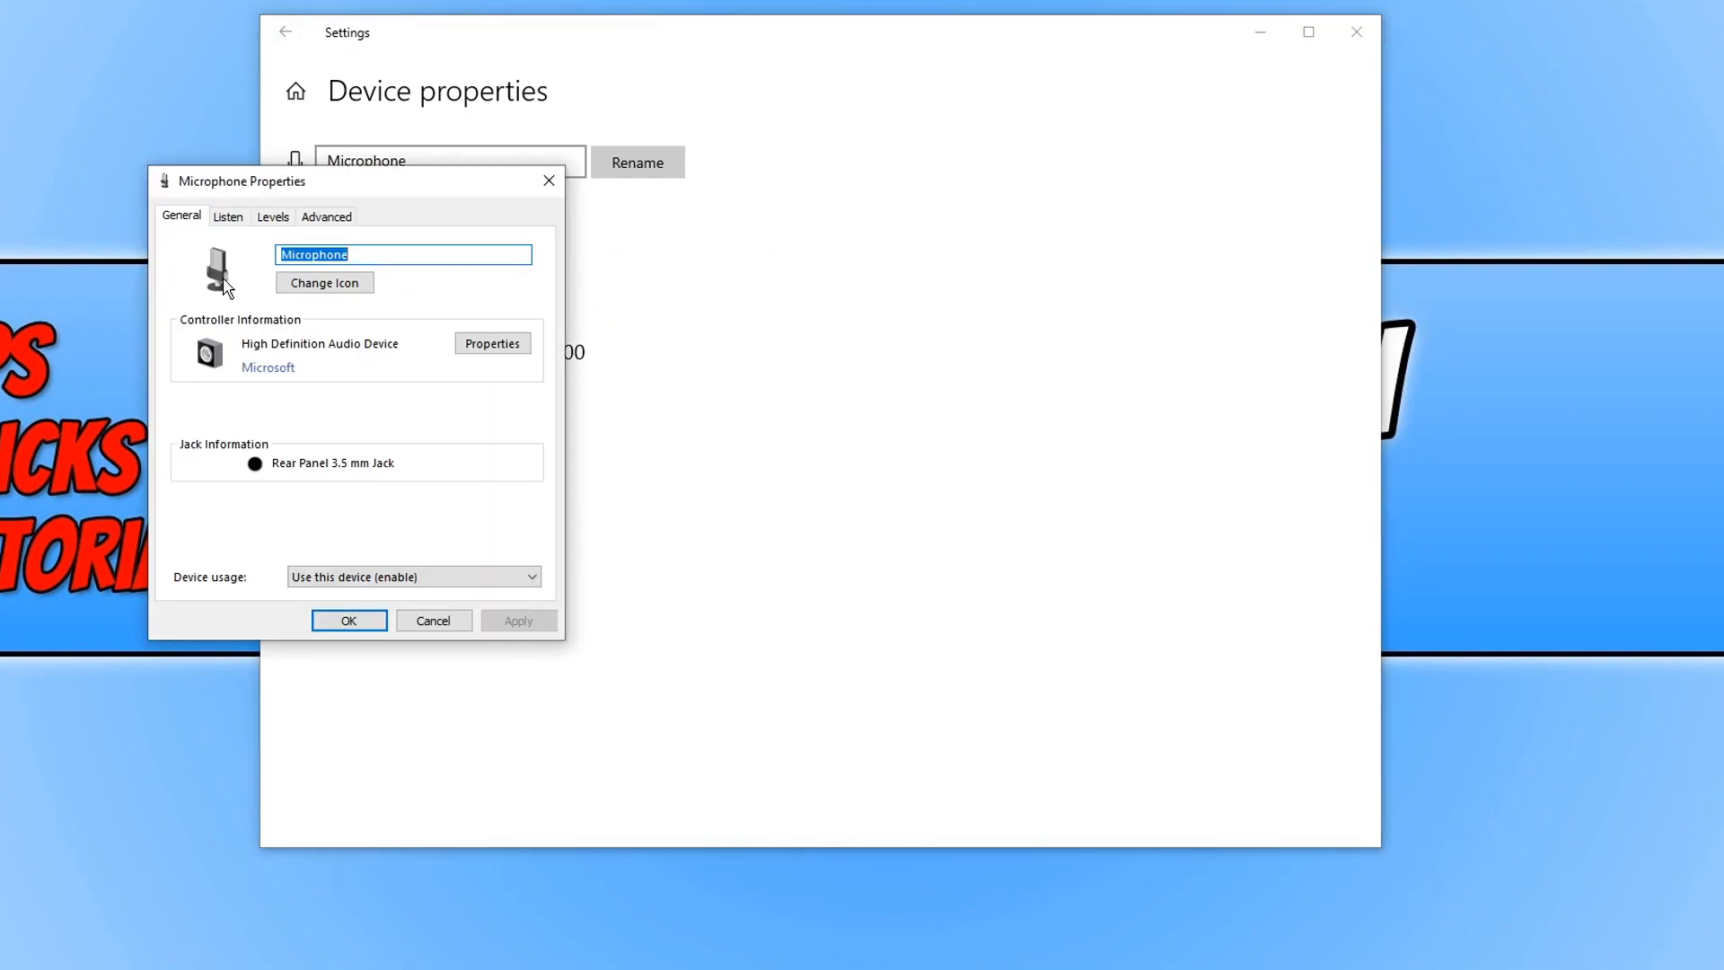
{"action": "left_click", "coordinate": [273, 217]}
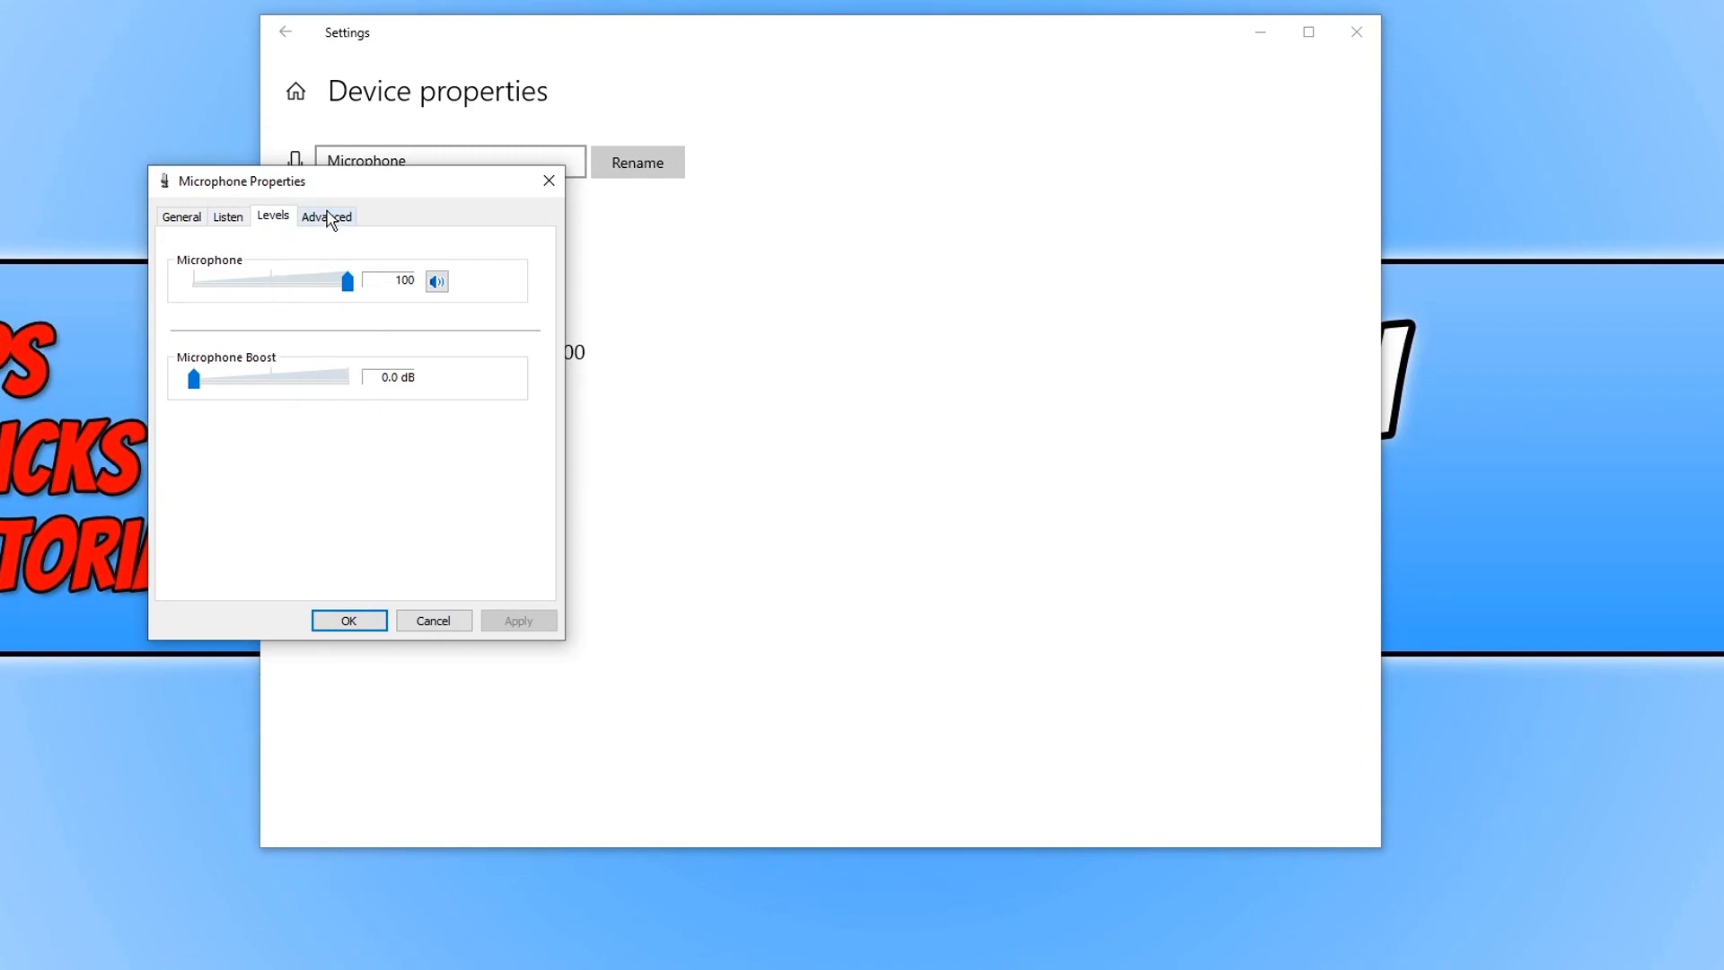
{"action": "mouse_move", "coordinate": [212, 273]}
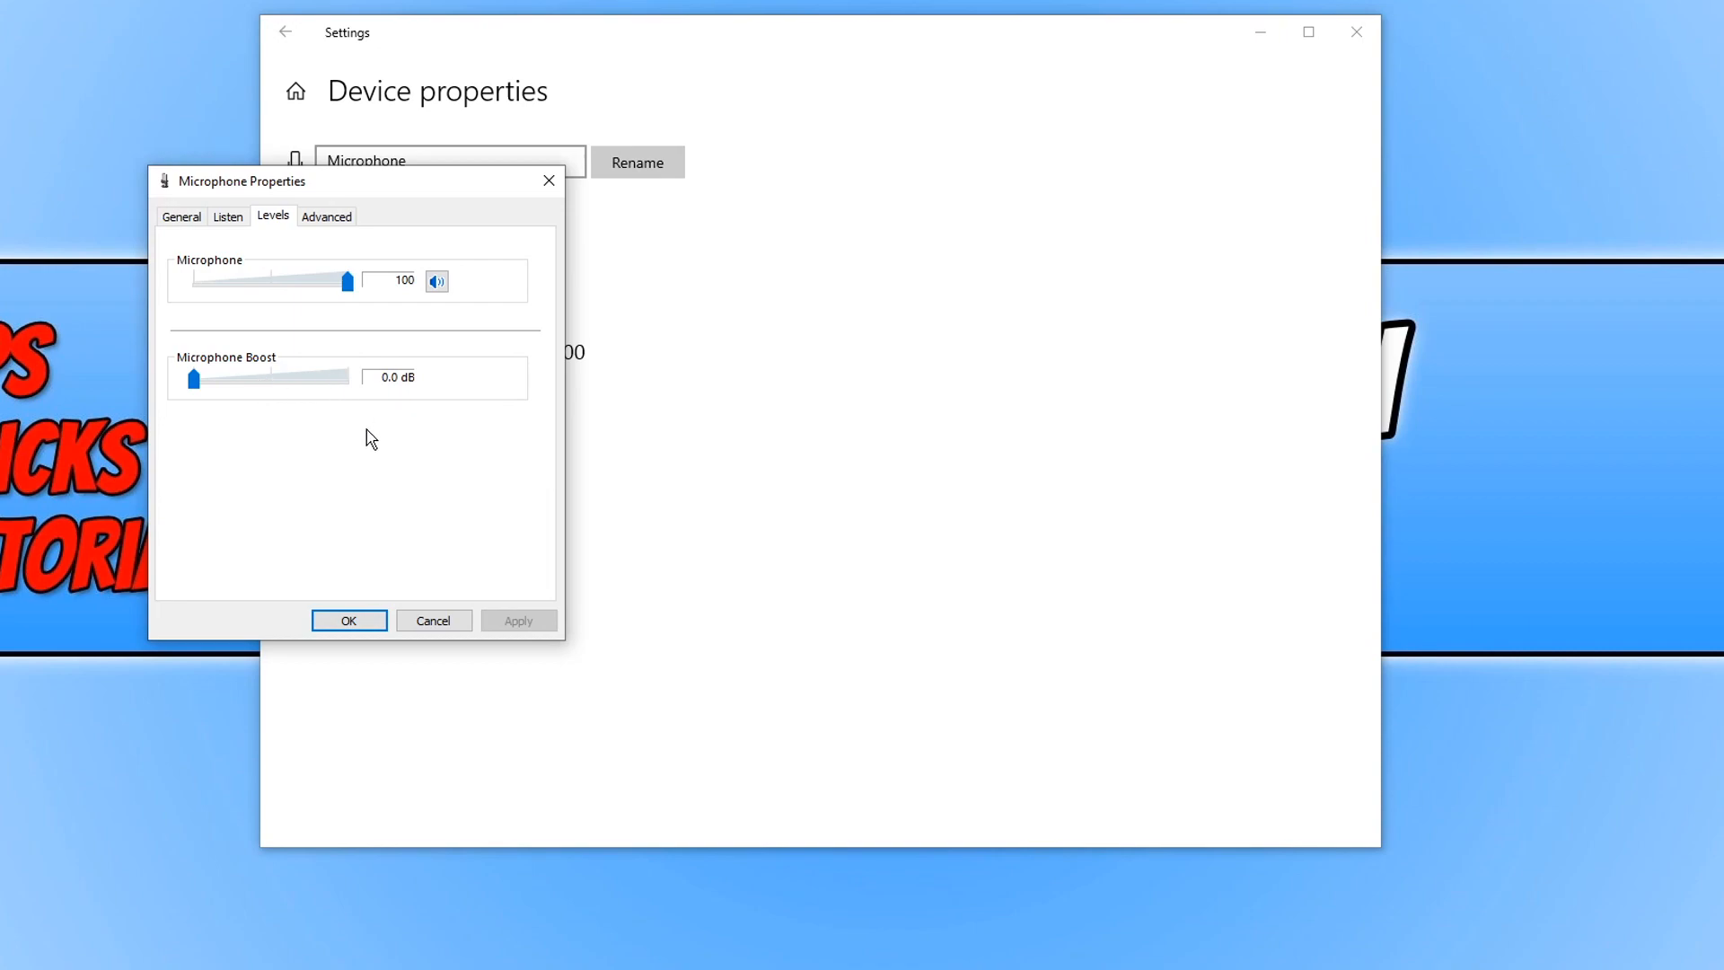
{"action": "mouse_move", "coordinate": [1042, 550]}
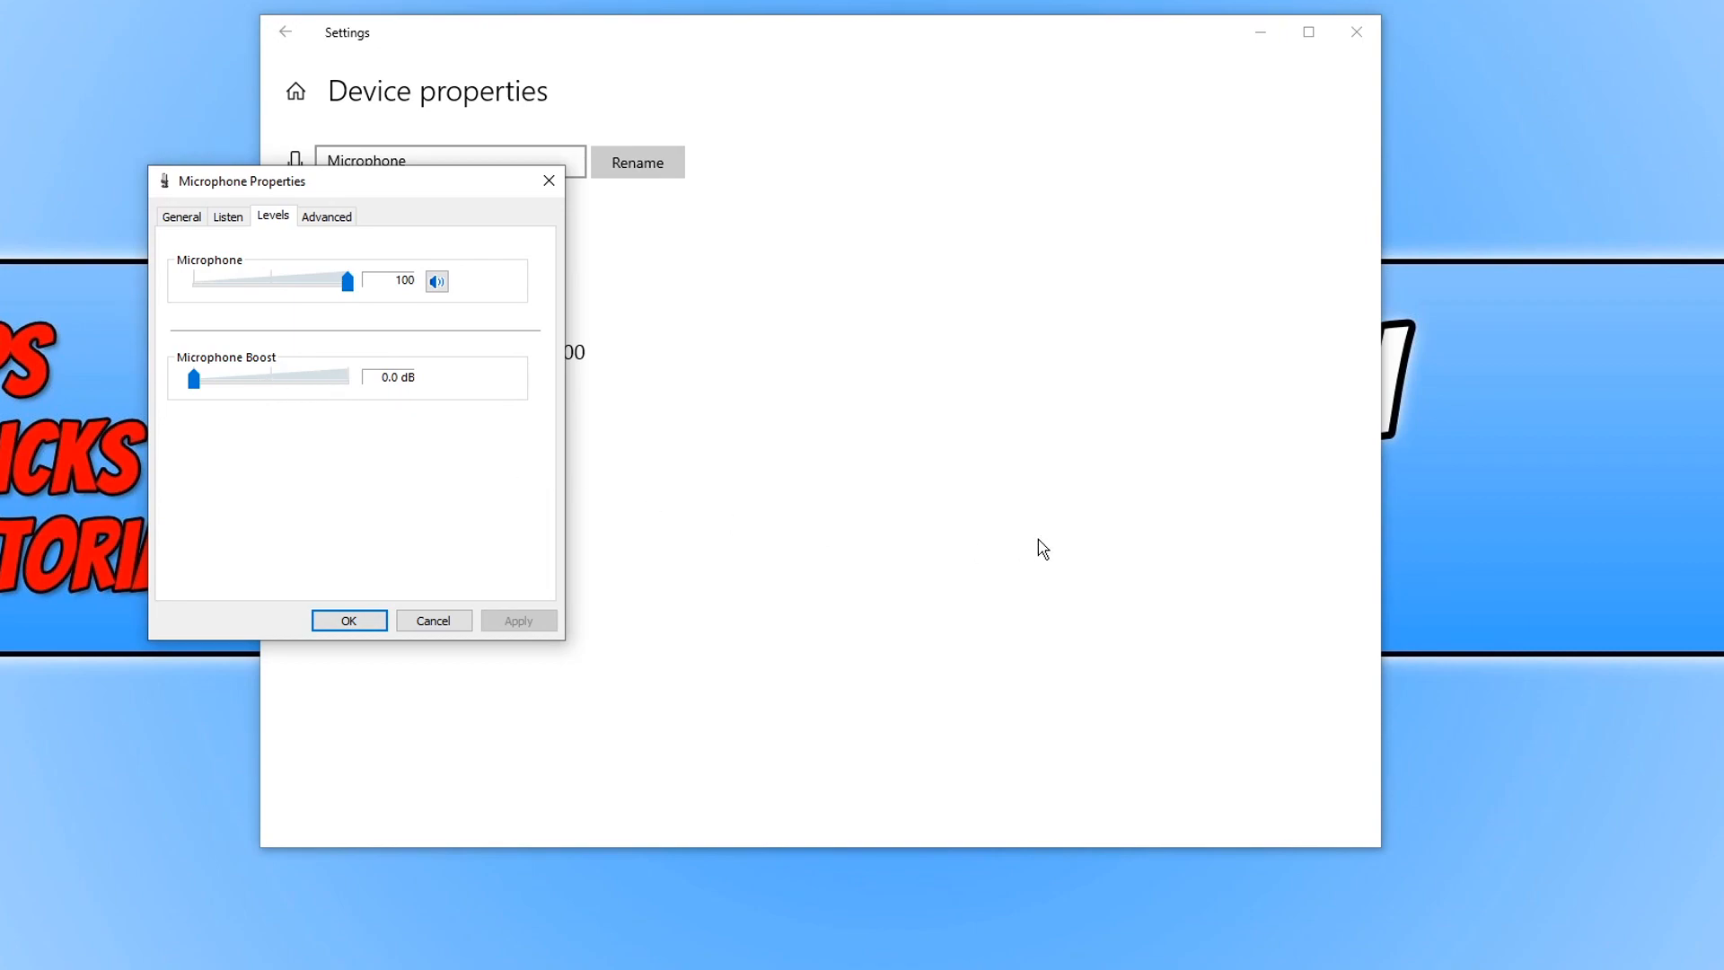